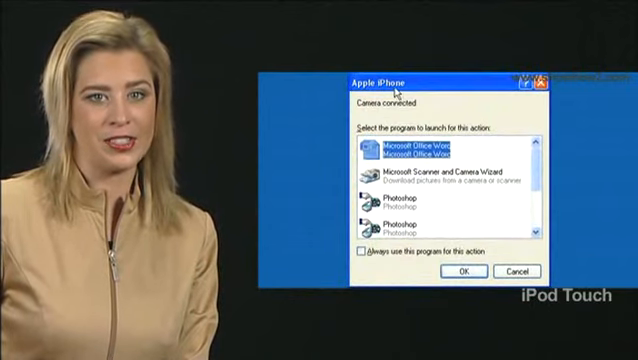
Choose the Photoshop Elements download option in the AutoPlay dialog for the iPhone.
scroll(down, 3)
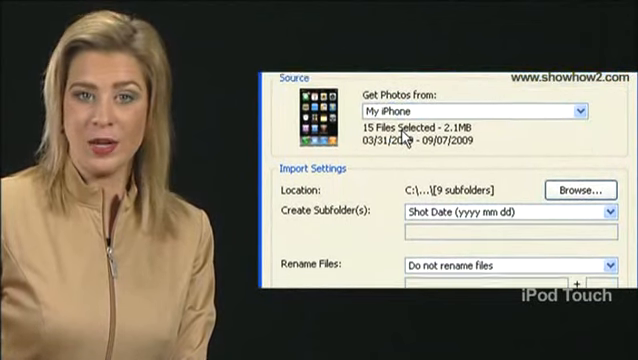
Browse to a different destination folder for the 15 iPhone photos and confirm it.
click(584, 188)
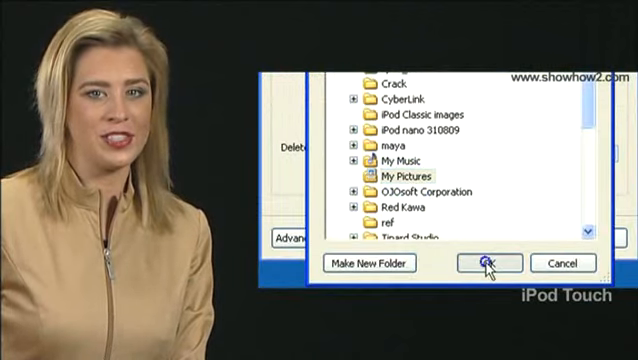
click(486, 264)
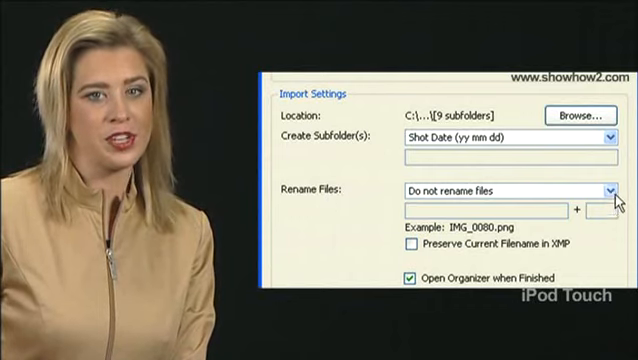
click(610, 192)
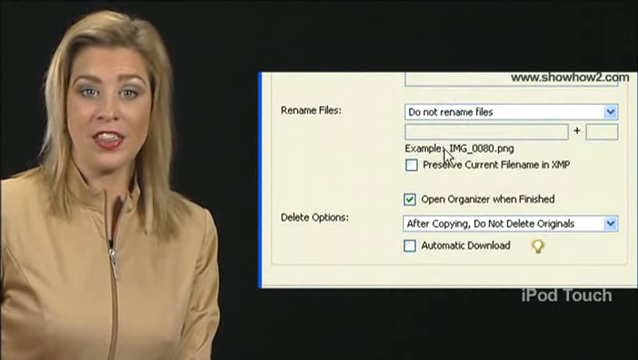
click(412, 198)
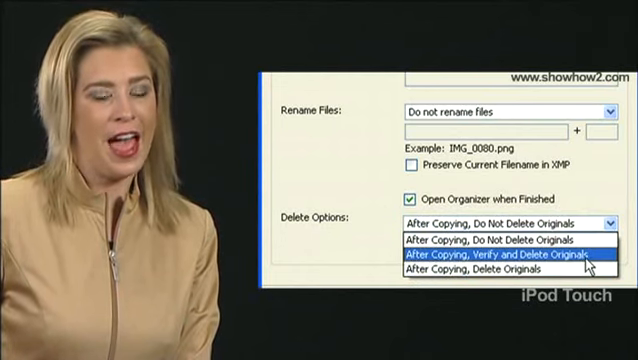
Set Delete Options to After Copying, Verify and Delete Originals.
click(500, 264)
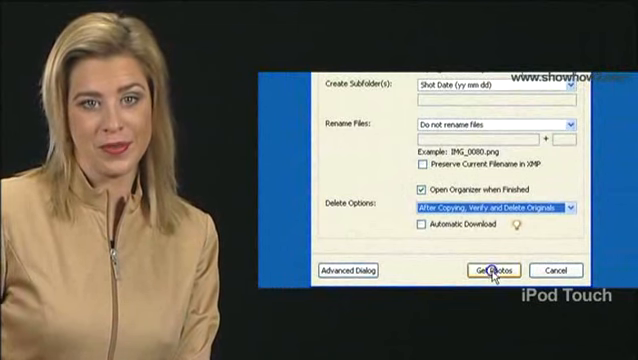
Run Get Photos and view the New Photos Imported from My iPhone batch in Organizer.
click(488, 270)
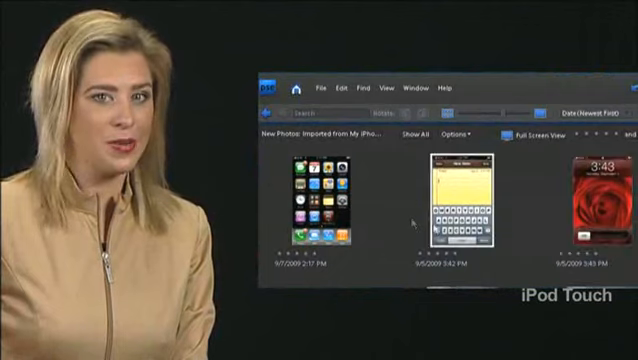
scroll(down, 3)
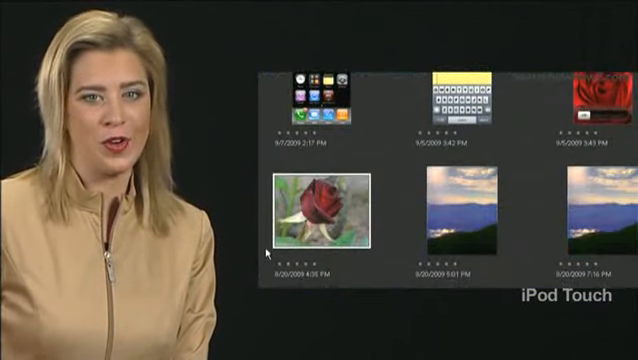